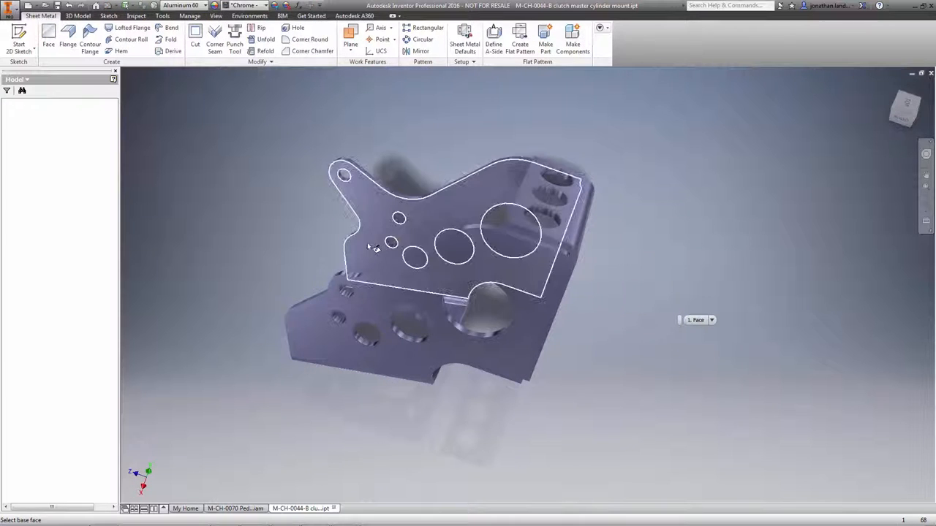
Step: Convert the clutch mount to sheet metal from the plate face, accepting Aluminum 6061 defaults
{"action": "left_click", "coordinate": [465, 37]}
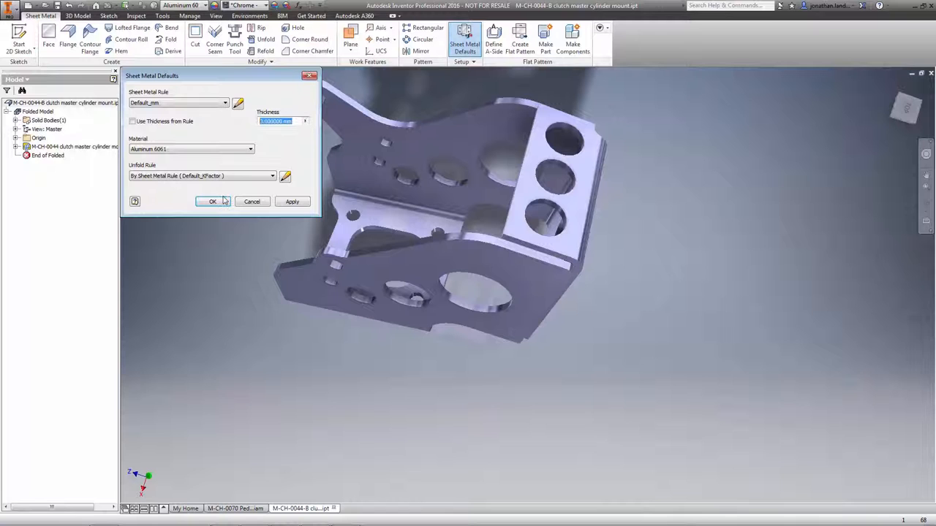
{"action": "left_click", "coordinate": [213, 201]}
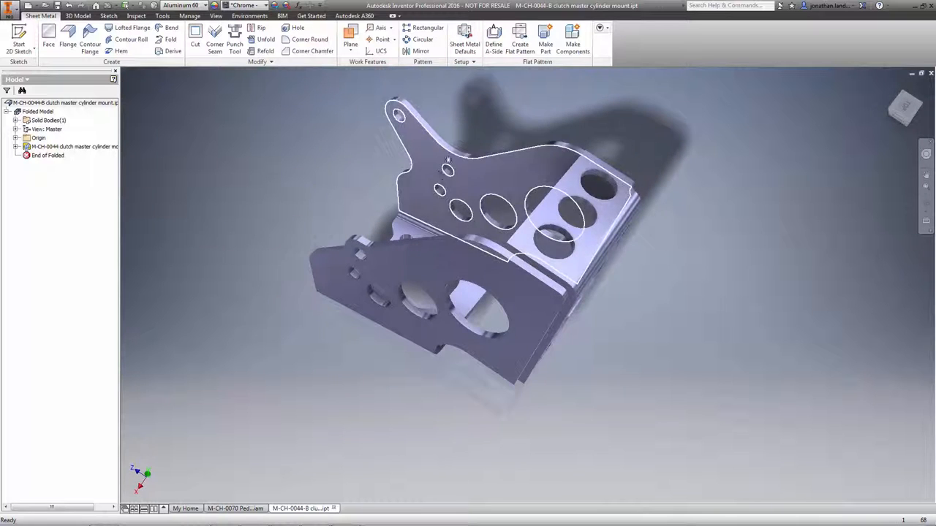
Step: Generate the clutch mount flat pattern and open the throttle cable mount layout part
{"action": "left_click", "coordinate": [520, 36]}
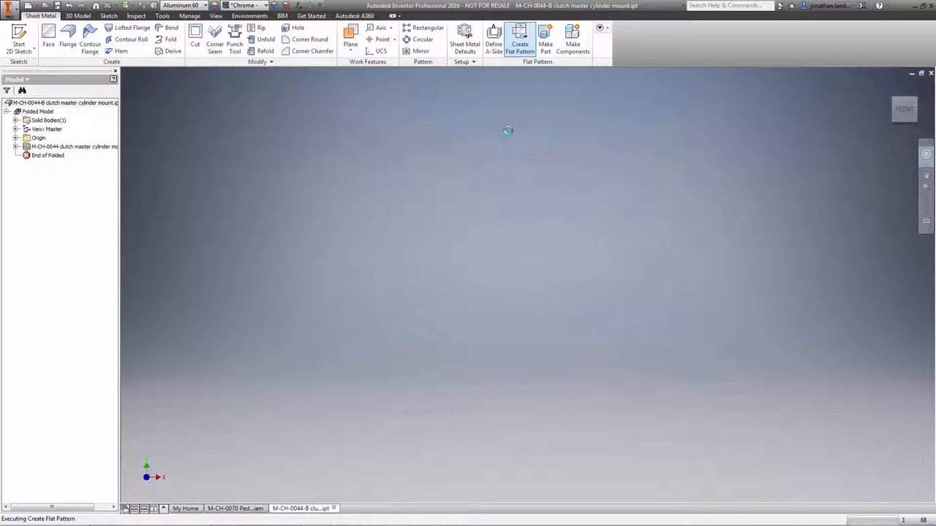
{"action": "left_click", "coordinate": [519, 40]}
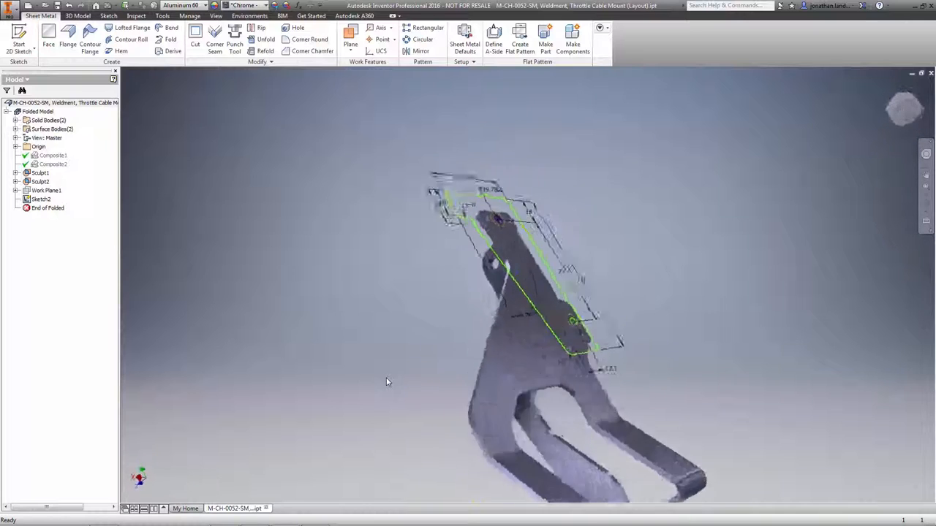
Step: Create a sheet metal face from the work-plane sketch profile as a third body
{"action": "left_click", "coordinate": [49, 37]}
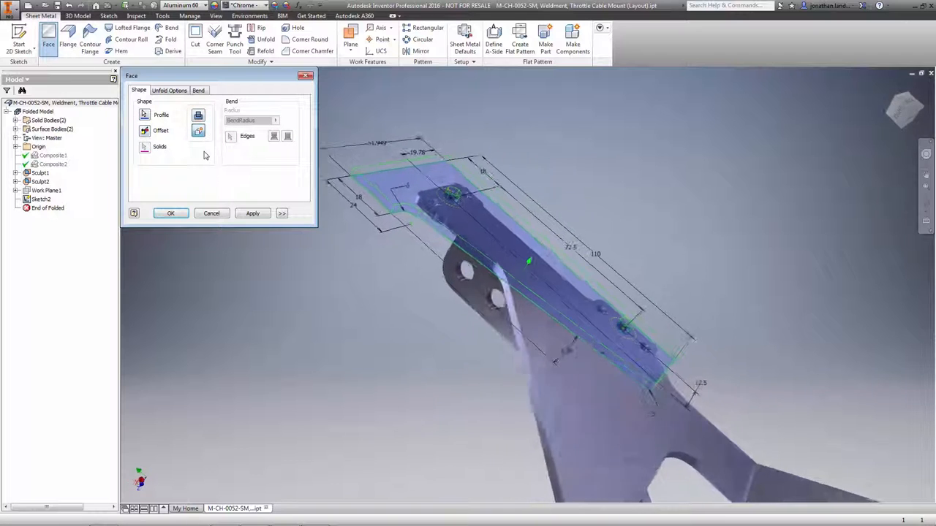
{"action": "left_click", "coordinate": [170, 213]}
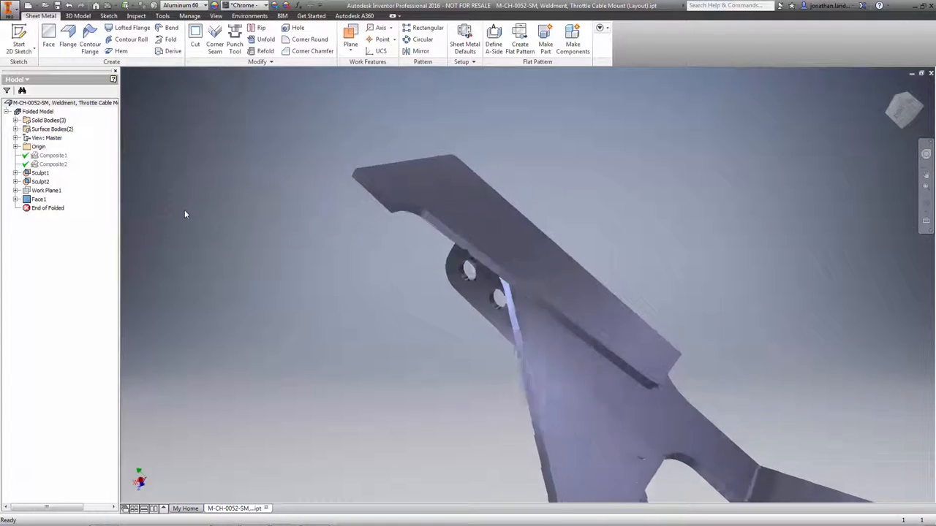
Step: Add a 40° flange, distance 75 and bend radius 0, on the plate's upper edge
{"action": "right_click", "coordinate": [184, 214]}
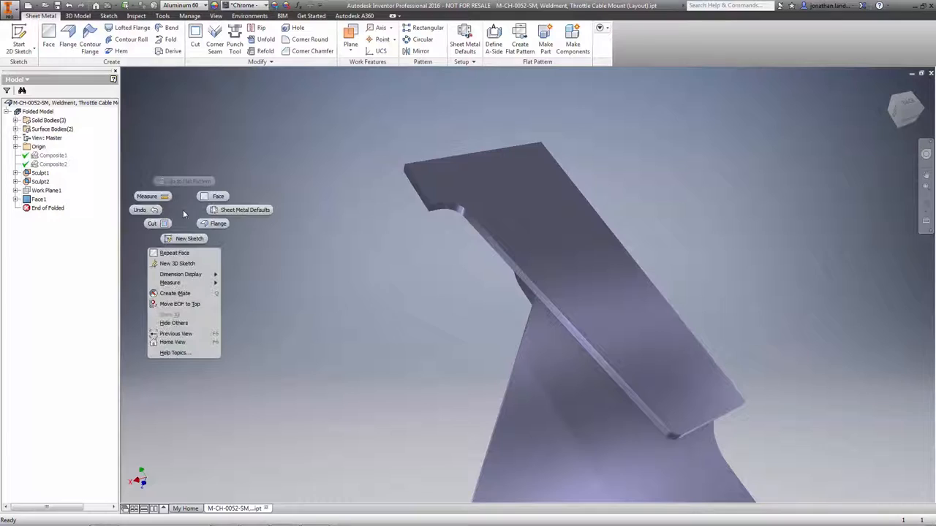
{"action": "left_click", "coordinate": [217, 223]}
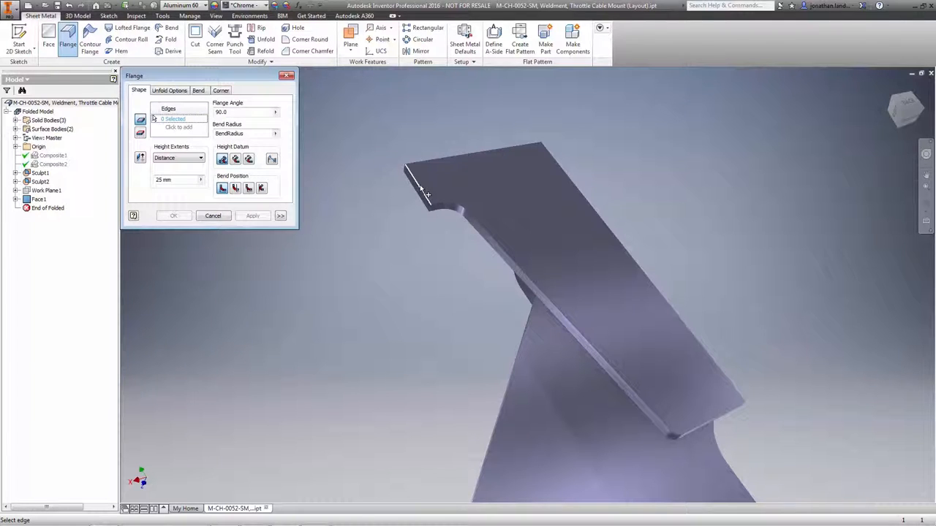
{"action": "left_click", "coordinate": [417, 176]}
{"action": "type", "text": "75"}
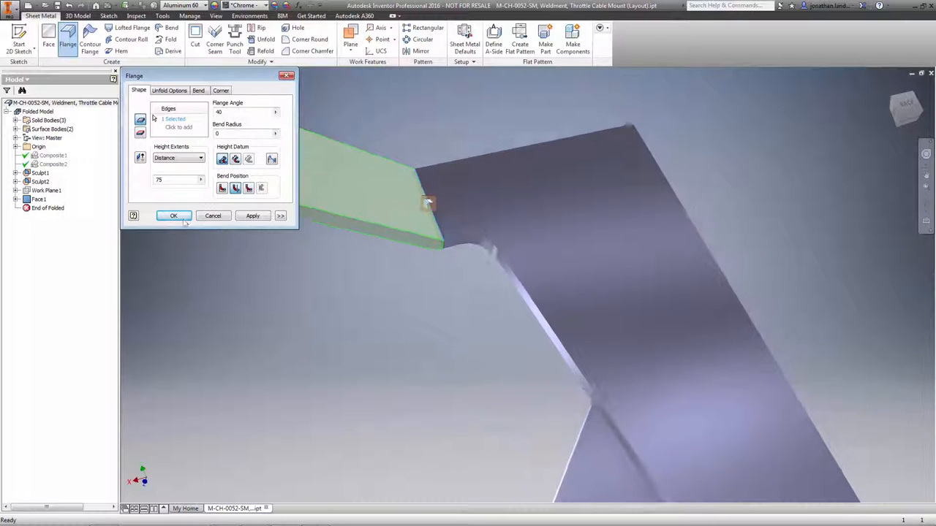
{"action": "left_click", "coordinate": [174, 216]}
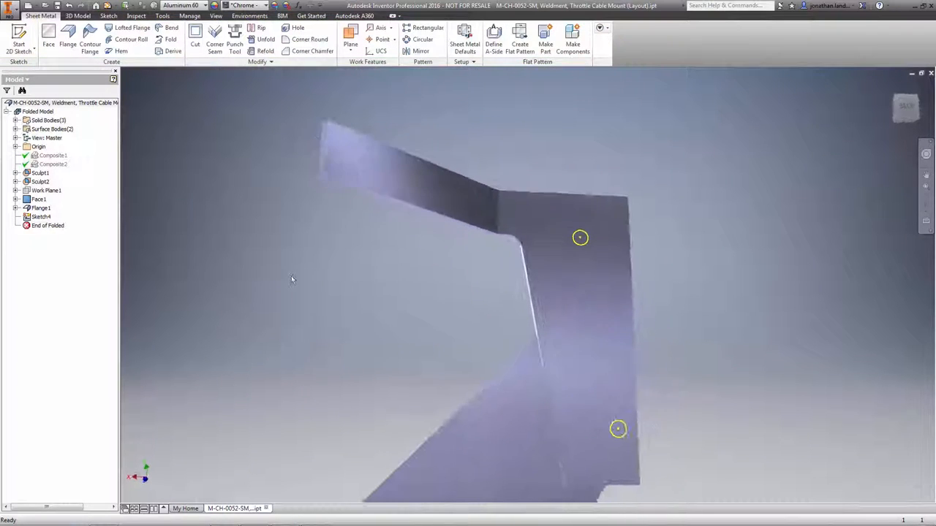
Step: Place slot punches at the two sketch points rotated 90°
{"action": "left_click", "coordinate": [235, 33]}
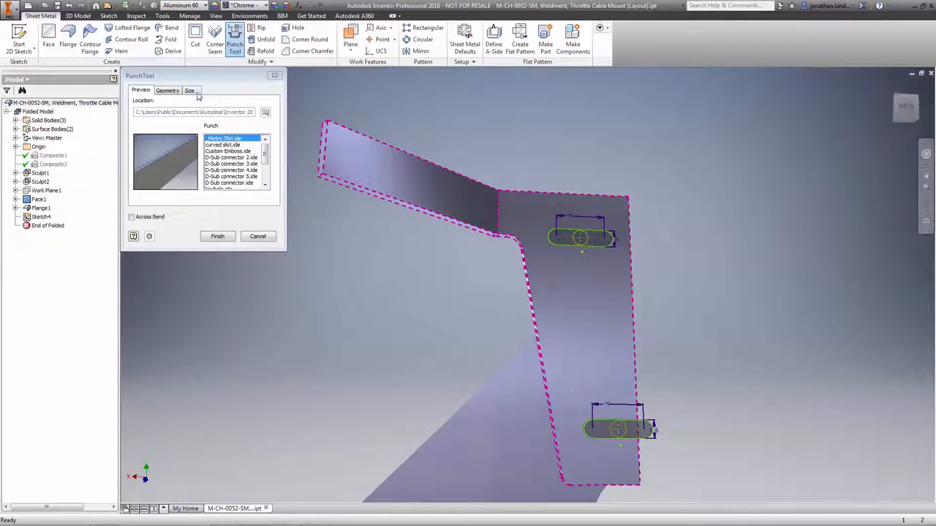
{"action": "left_click", "coordinate": [167, 90]}
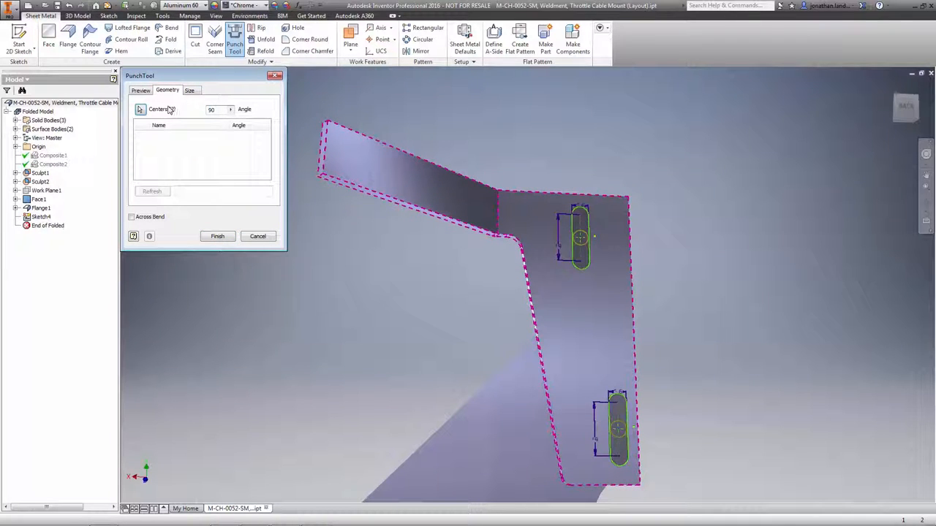
{"action": "left_click", "coordinate": [217, 236]}
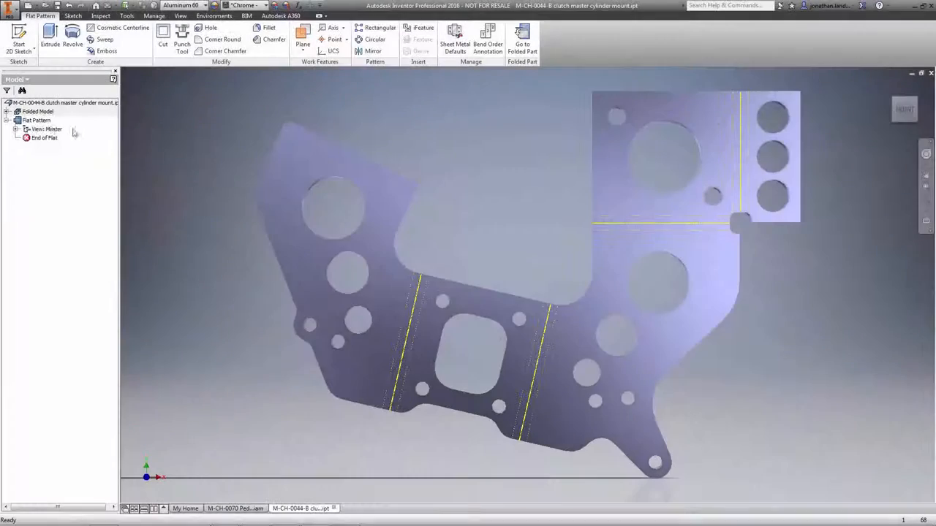
Step: Export the flat pattern to DXF with centerlines trimmed at the contour
{"action": "left_click", "coordinate": [37, 120]}
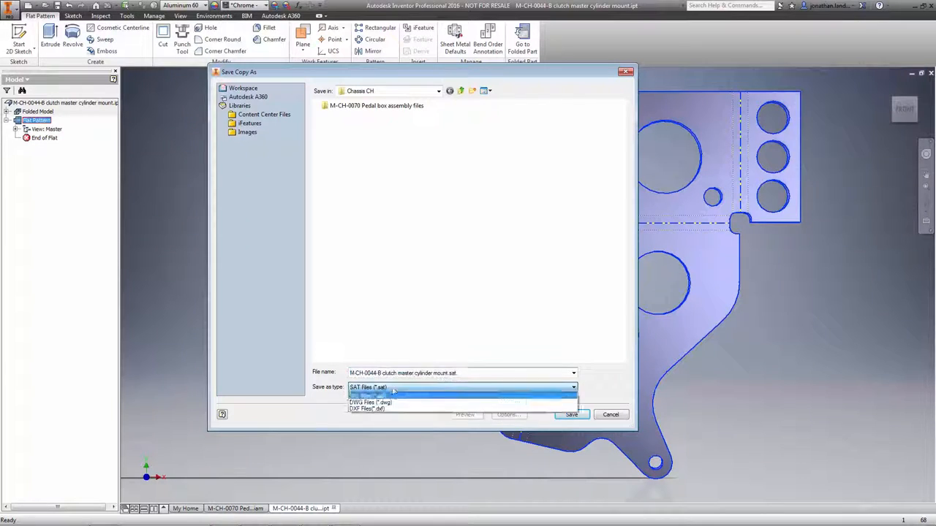
{"action": "left_click", "coordinate": [367, 409]}
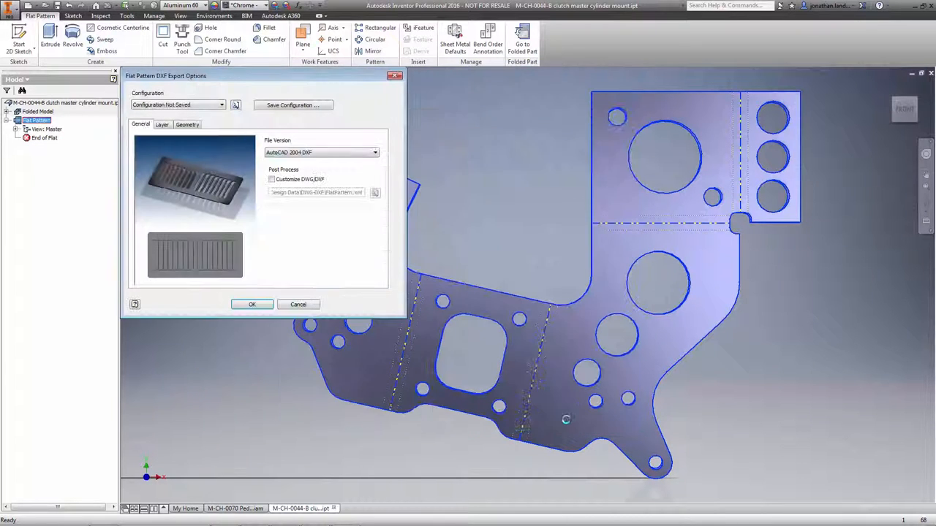
{"action": "left_click", "coordinate": [187, 124]}
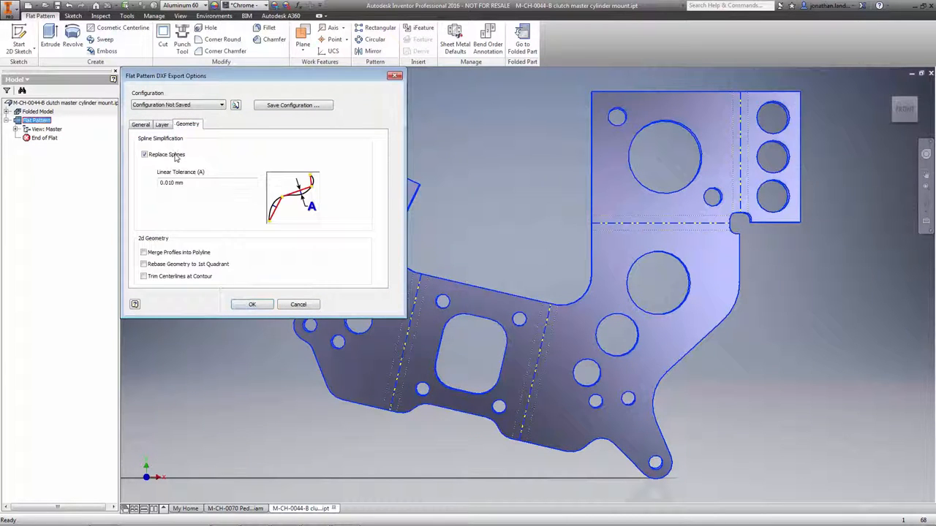
{"action": "left_click", "coordinate": [144, 276]}
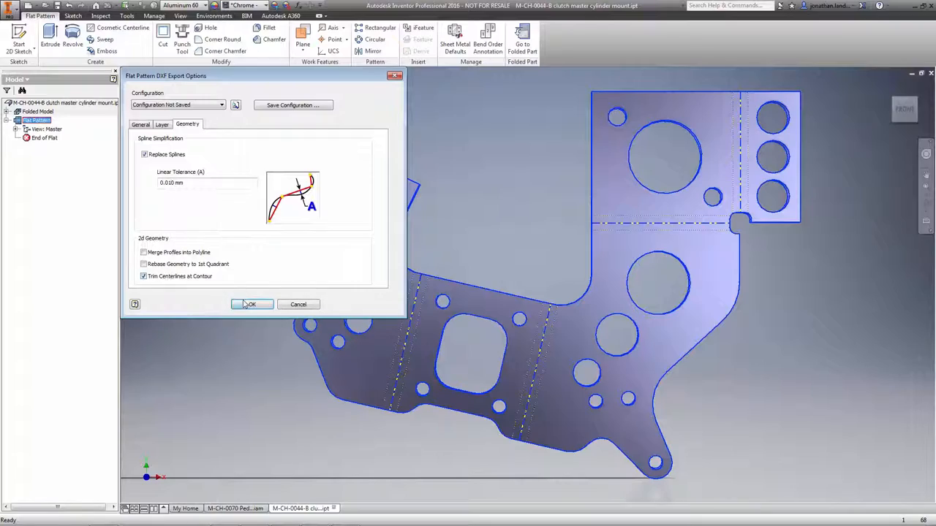
{"action": "left_click", "coordinate": [251, 305]}
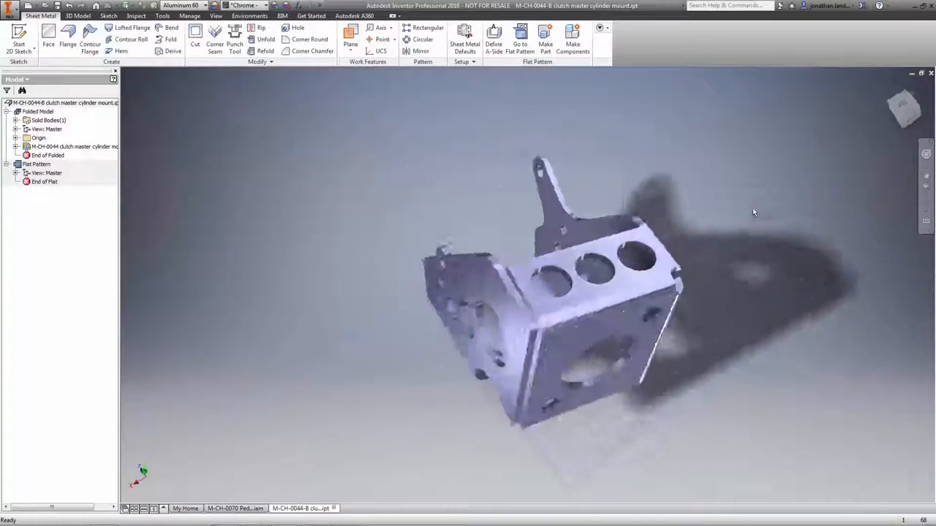